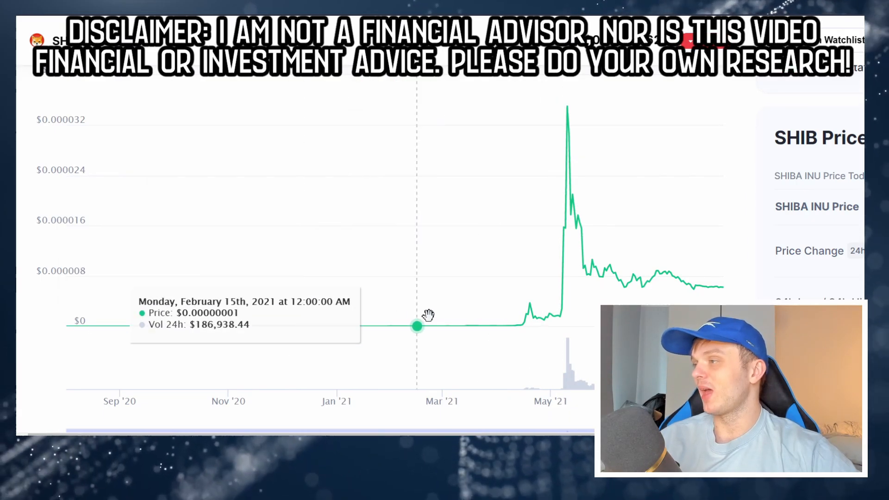
{"action": "mouse_move", "coordinate": [277, 352]}
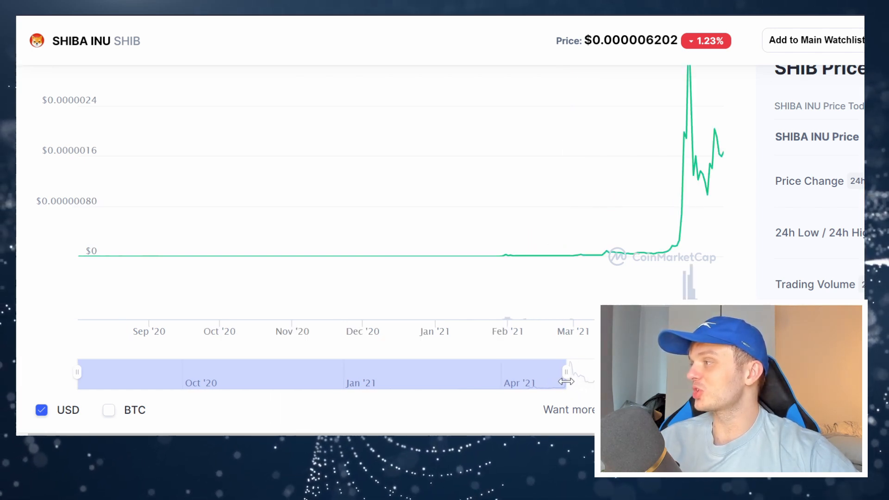
- Narrow the SHIB price chart window to mid-November 2020 through late February 2021
{"action": "left_click_drag", "start_coordinate": [564, 381], "coordinate": [428, 375]}
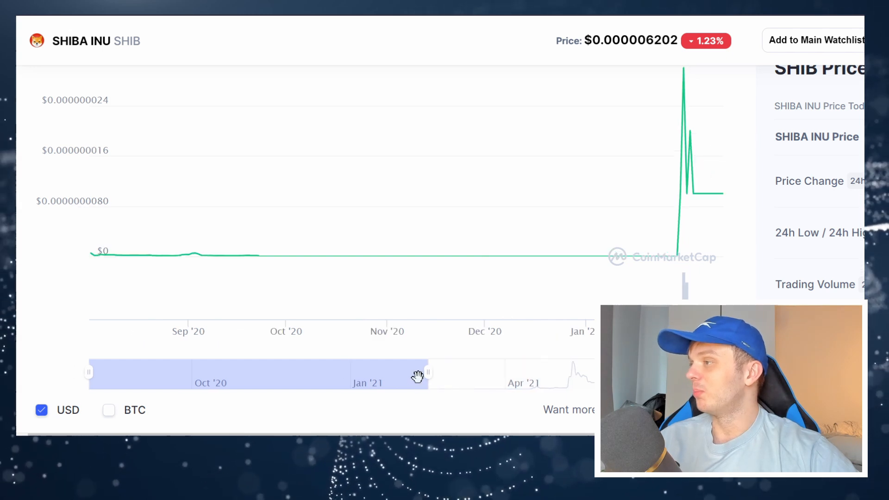
{"action": "left_click_drag", "start_coordinate": [427, 373], "coordinate": [379, 373]}
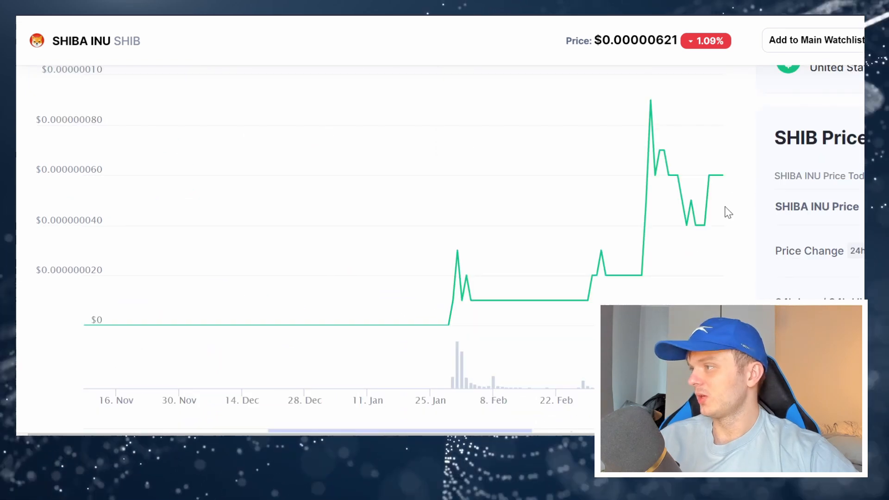
{"action": "mouse_move", "coordinate": [429, 268]}
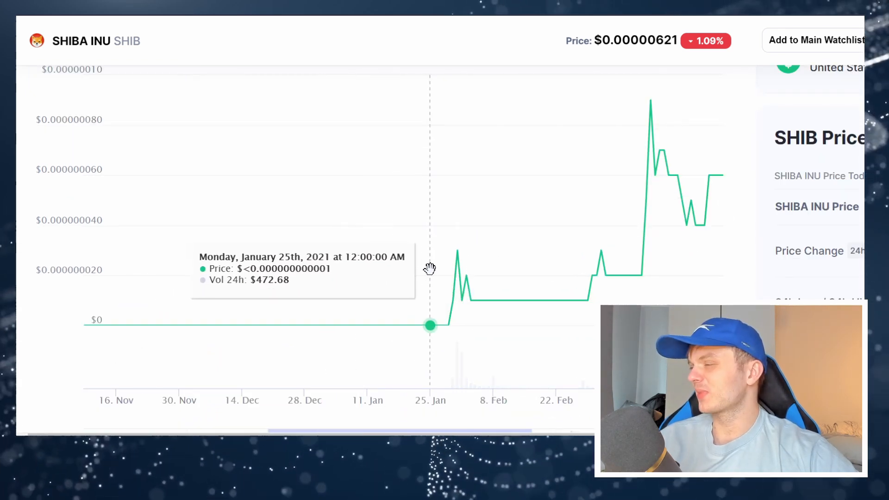
{"action": "mouse_move", "coordinate": [433, 269]}
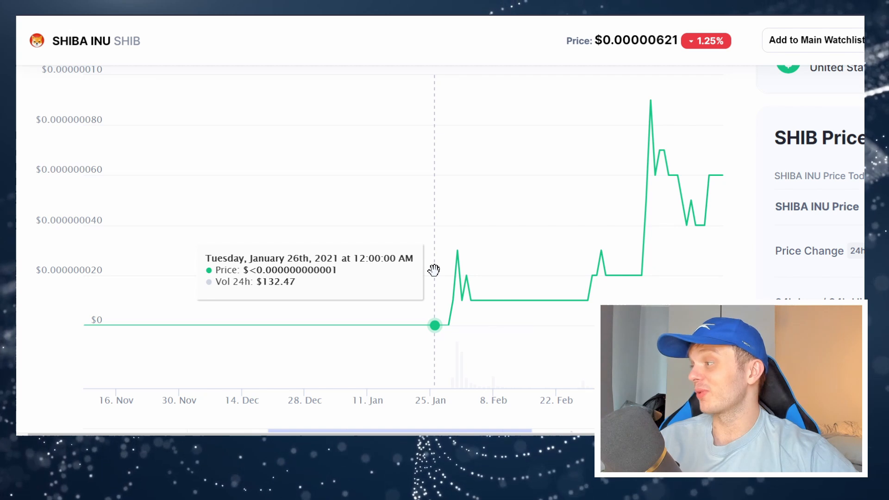
{"action": "mouse_move", "coordinate": [448, 270]}
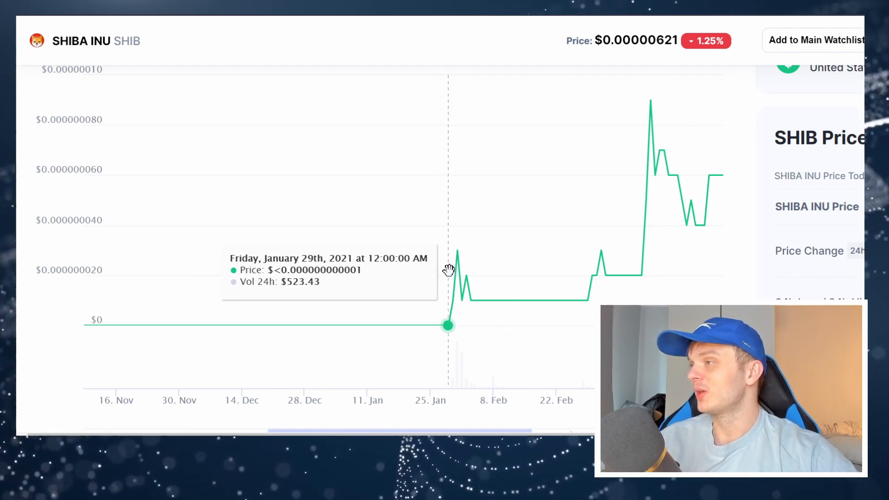
{"action": "mouse_move", "coordinate": [441, 281]}
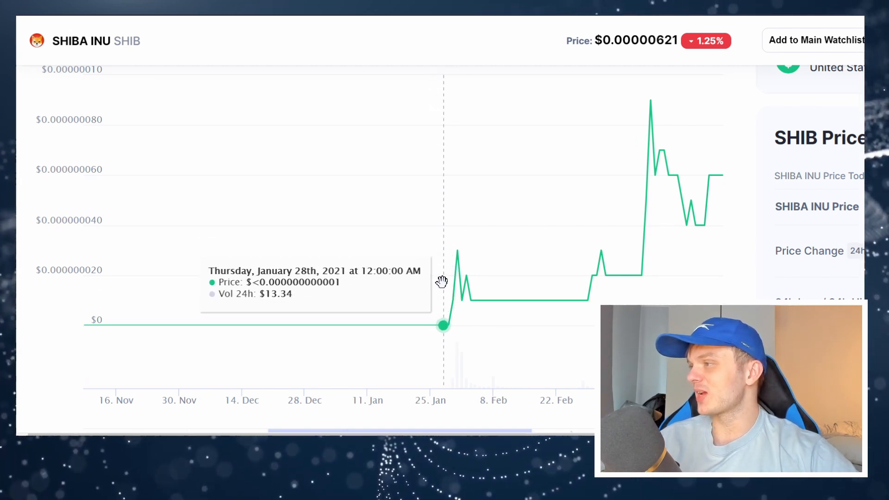
{"action": "mouse_move", "coordinate": [460, 257]}
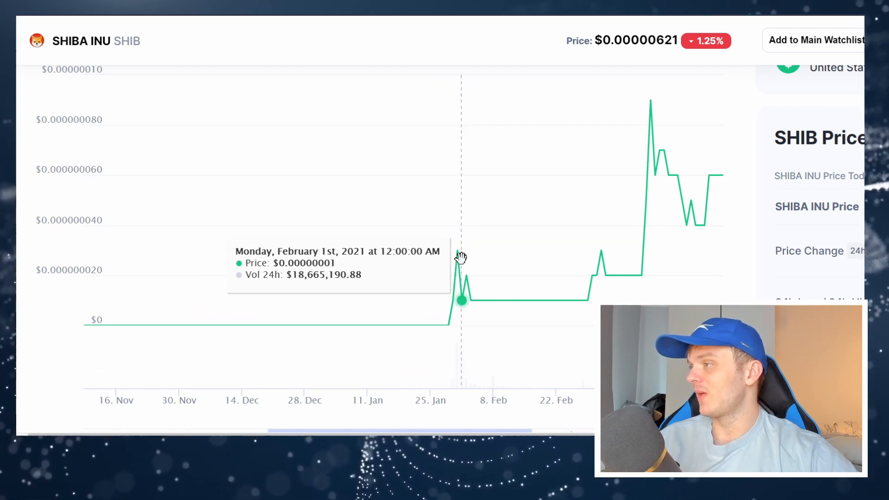
{"action": "mouse_move", "coordinate": [547, 300]}
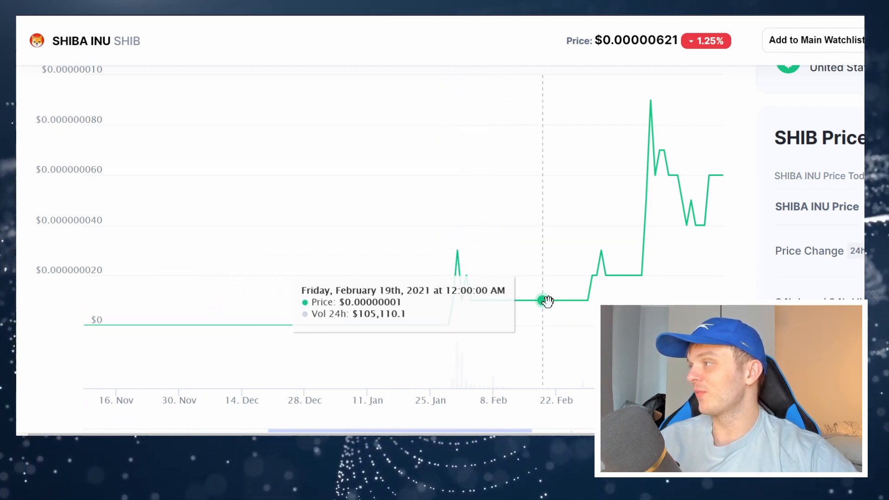
{"action": "mouse_move", "coordinate": [565, 307]}
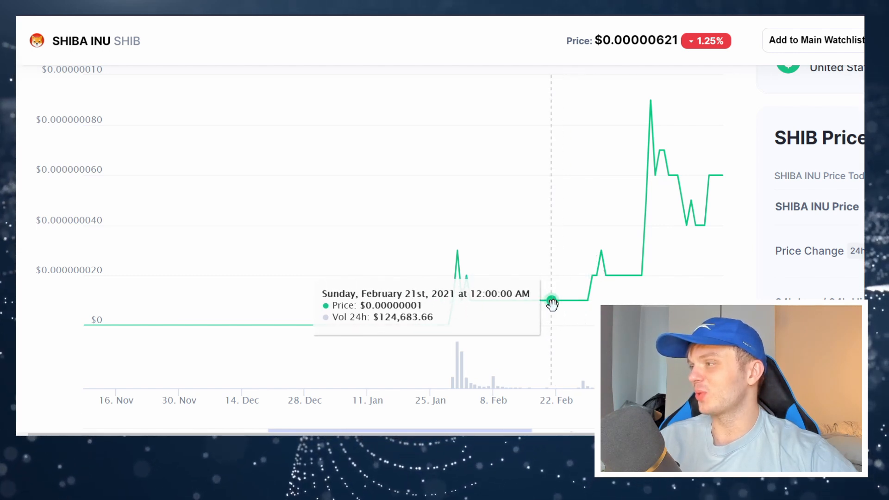
{"action": "mouse_move", "coordinate": [492, 272]}
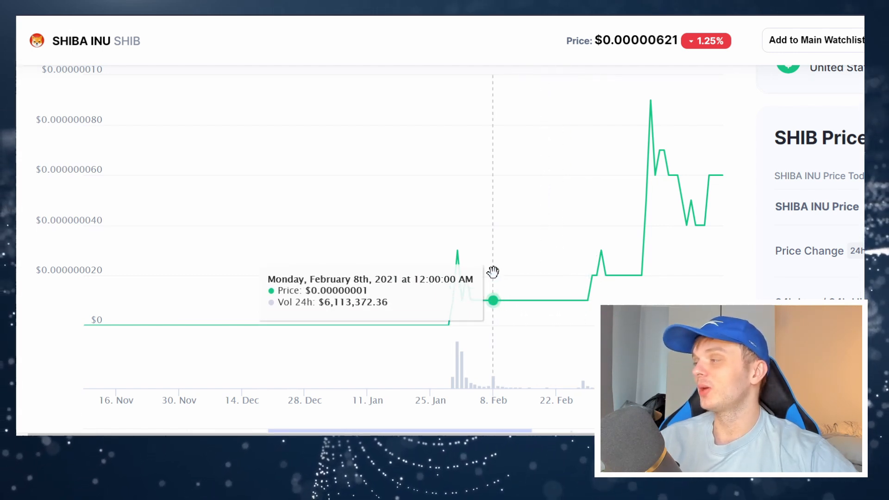
{"action": "mouse_move", "coordinate": [504, 256]}
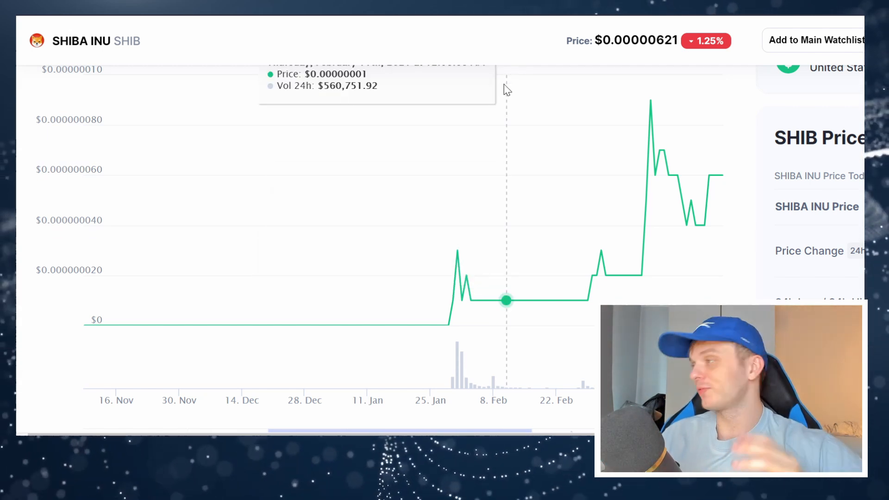
{"action": "mouse_move", "coordinate": [480, 45]}
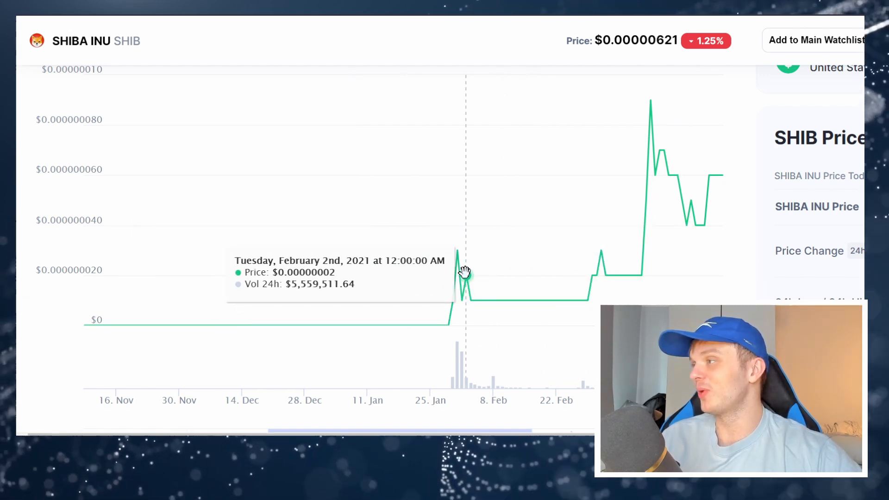
{"action": "mouse_move", "coordinate": [510, 341]}
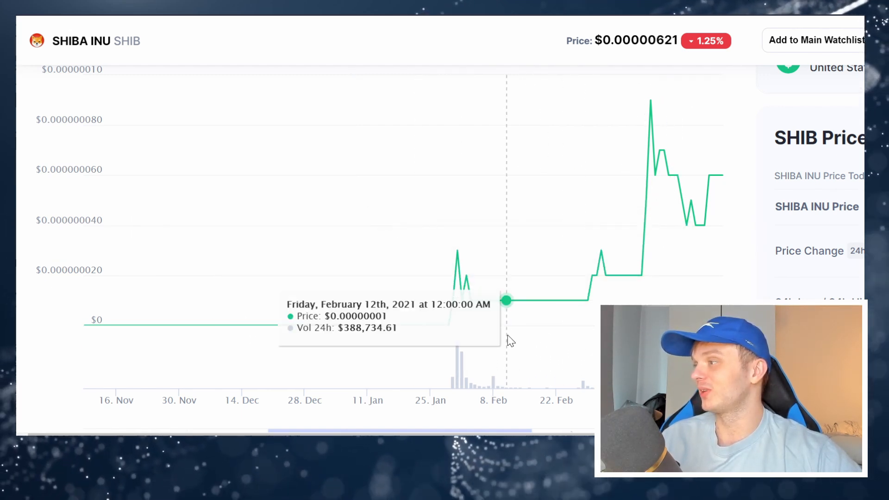
{"action": "mouse_move", "coordinate": [412, 166]}
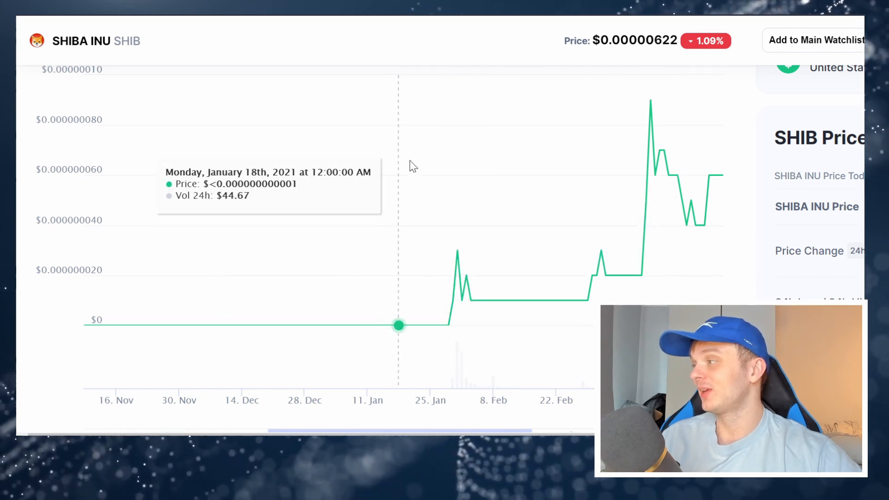
{"action": "mouse_move", "coordinate": [432, 120]}
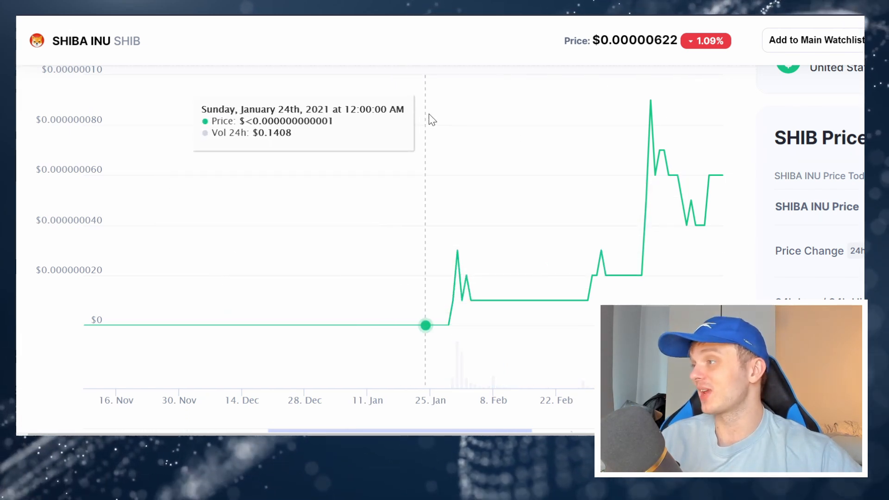
{"action": "mouse_move", "coordinate": [468, 248]}
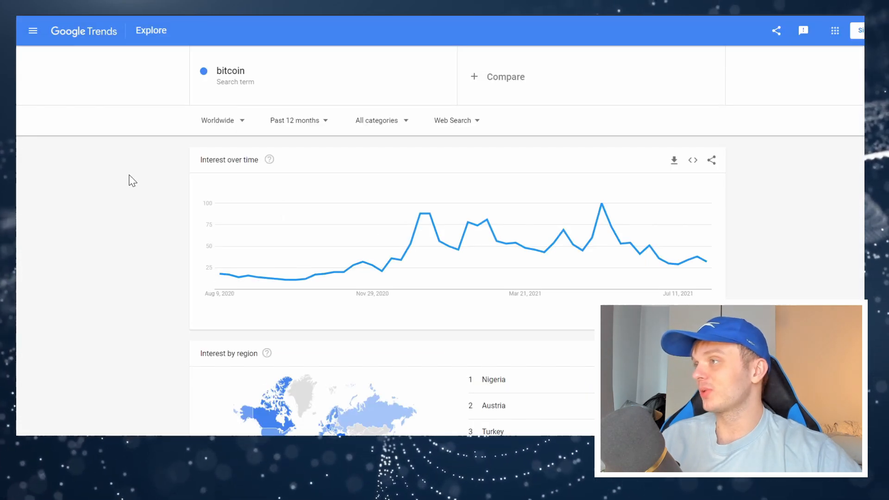
{"action": "mouse_move", "coordinate": [135, 266]}
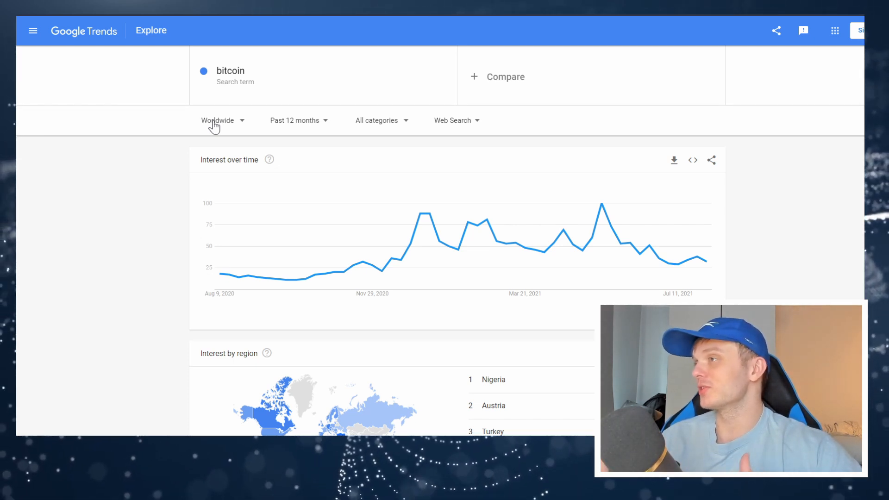
{"action": "mouse_move", "coordinate": [222, 140]}
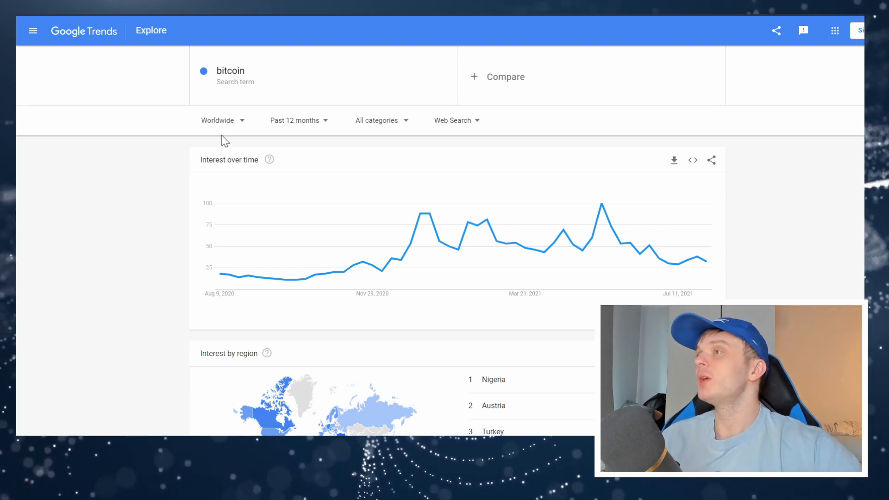
{"action": "mouse_move", "coordinate": [267, 283]}
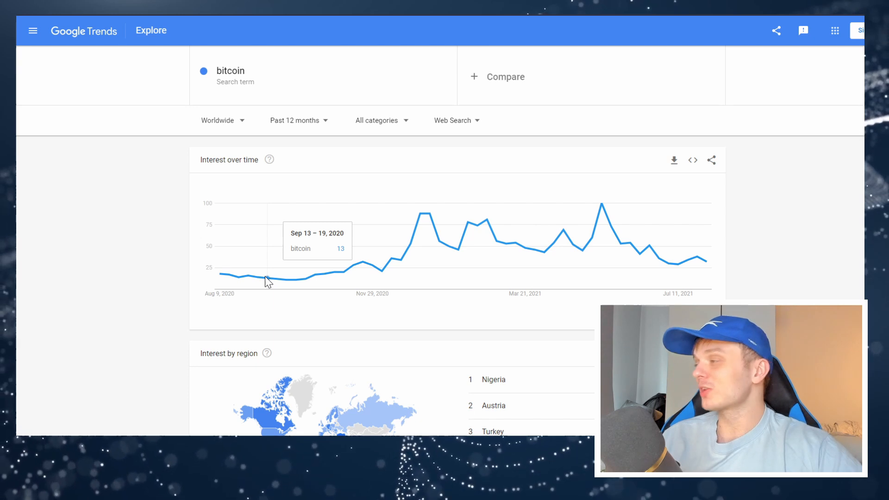
{"action": "mouse_move", "coordinate": [332, 258]}
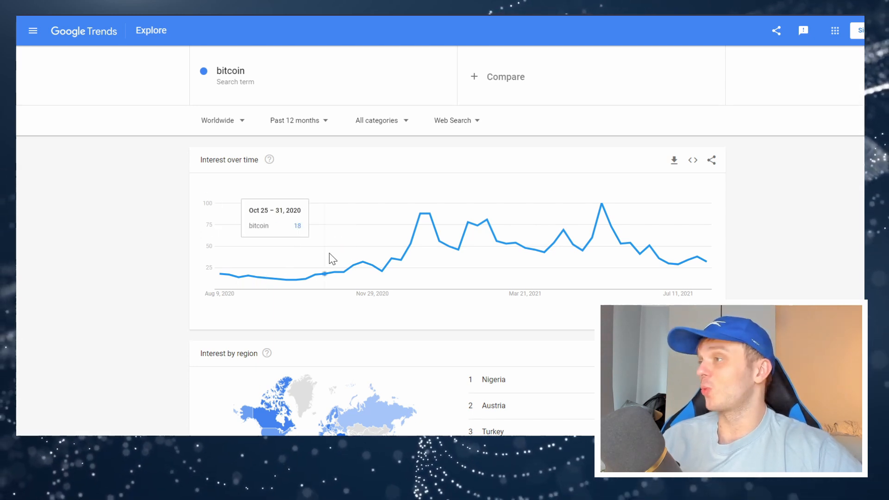
{"action": "mouse_move", "coordinate": [437, 268]}
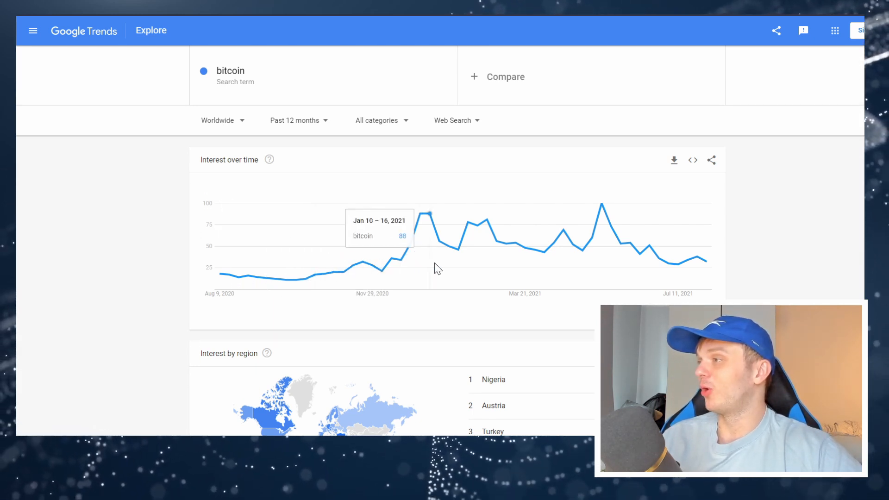
{"action": "mouse_move", "coordinate": [602, 206]}
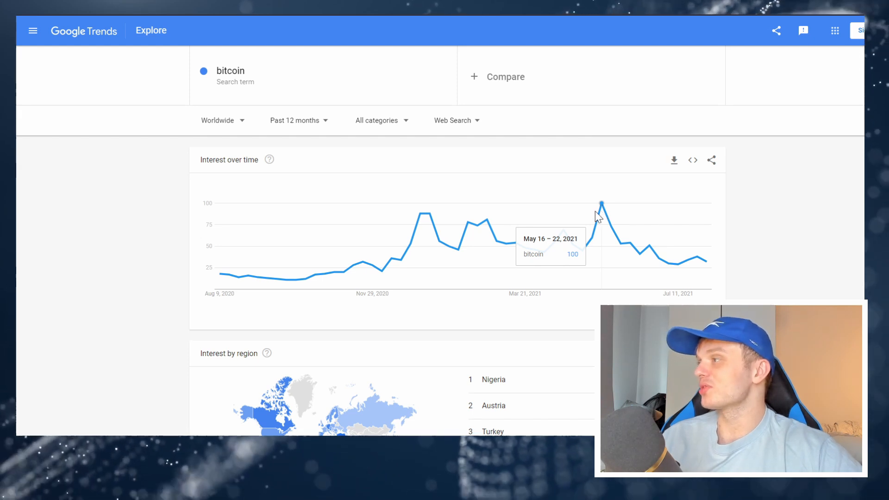
{"action": "mouse_move", "coordinate": [711, 270]}
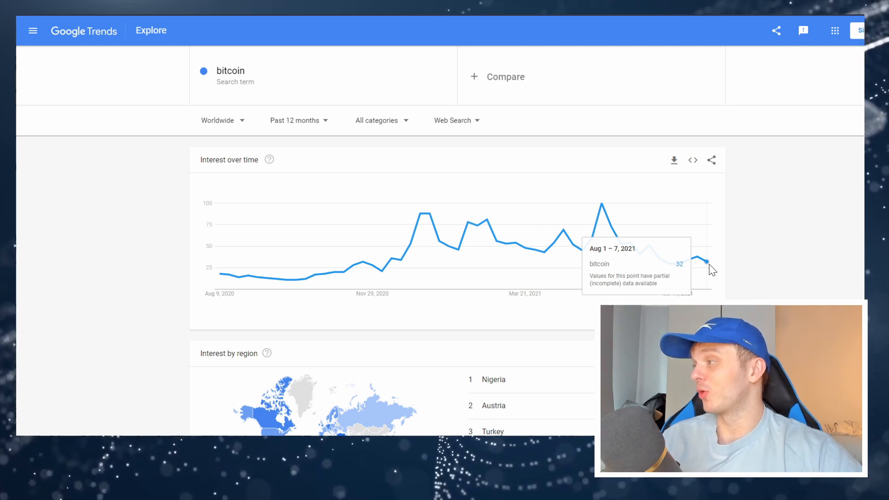
{"action": "mouse_move", "coordinate": [506, 232]}
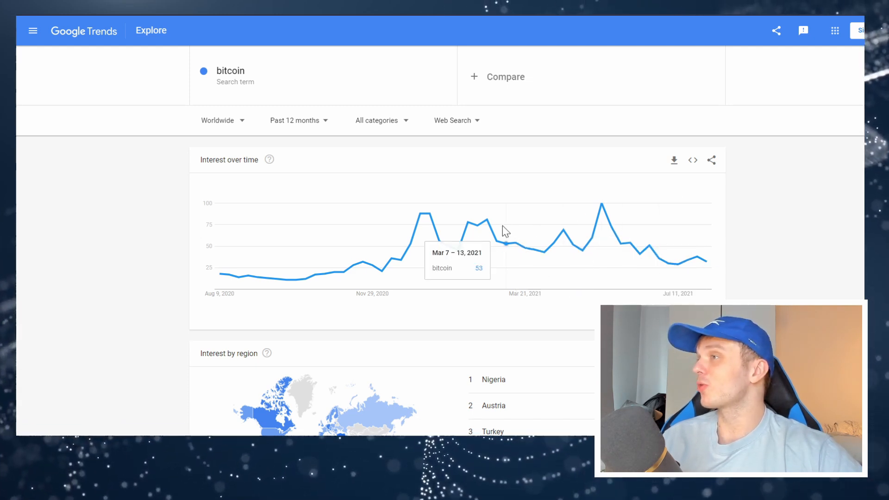
{"action": "mouse_move", "coordinate": [809, 255]}
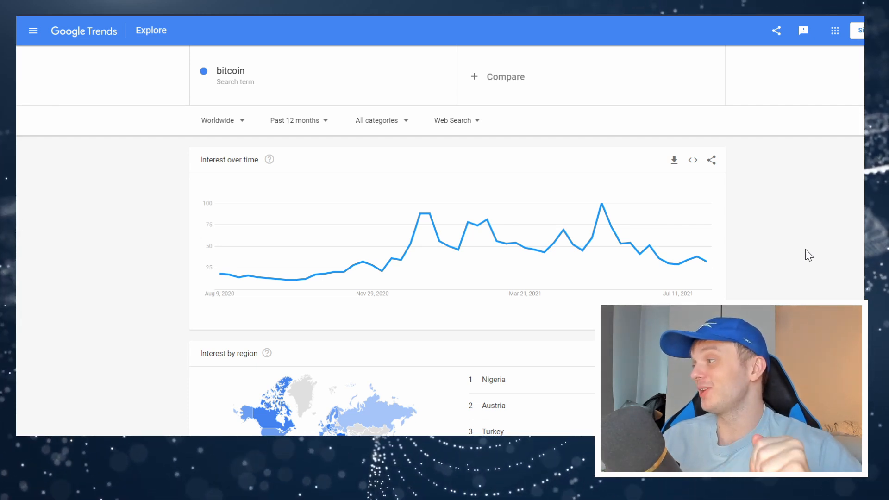
- Search Google Trends for 'shiba inu crypto' to view its 12-month interest
{"action": "type", "text": "shiba inu crypto"}
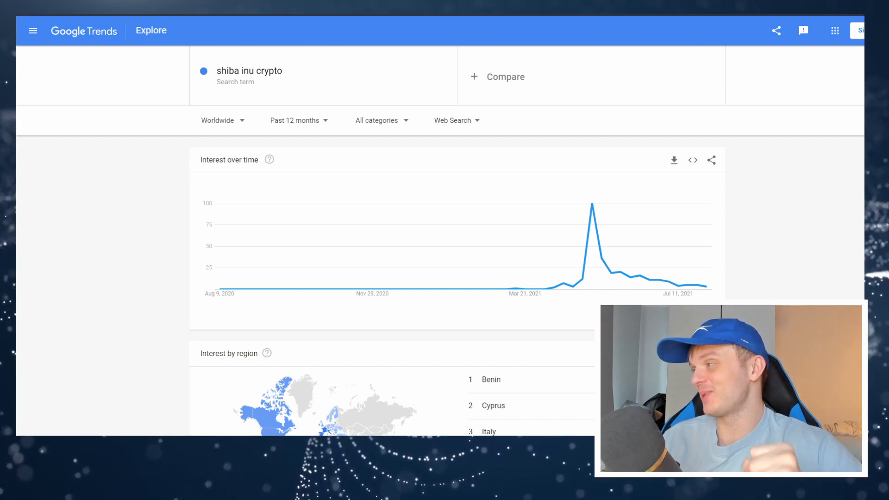
{"action": "mouse_move", "coordinate": [741, 294]}
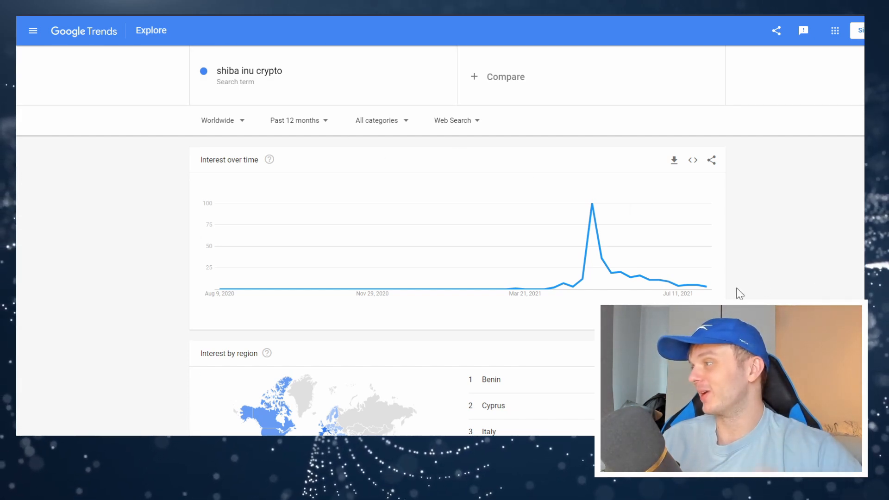
{"action": "mouse_move", "coordinate": [599, 238]}
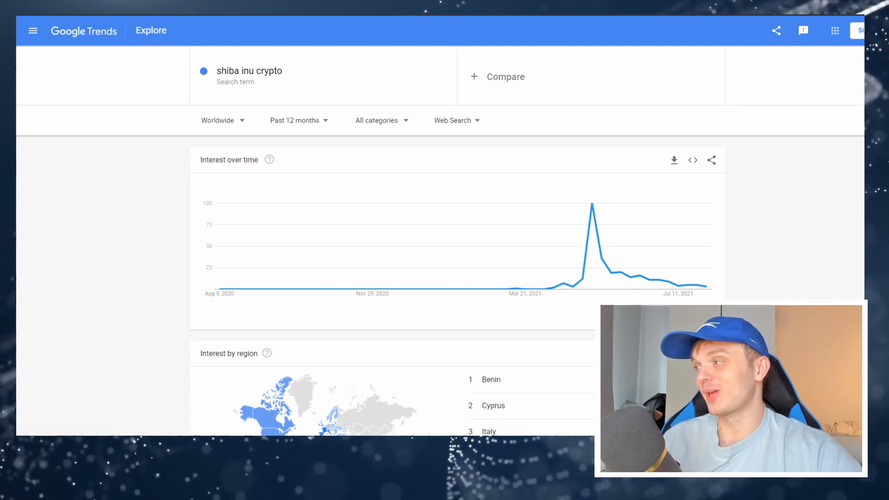
{"action": "mouse_move", "coordinate": [691, 293]}
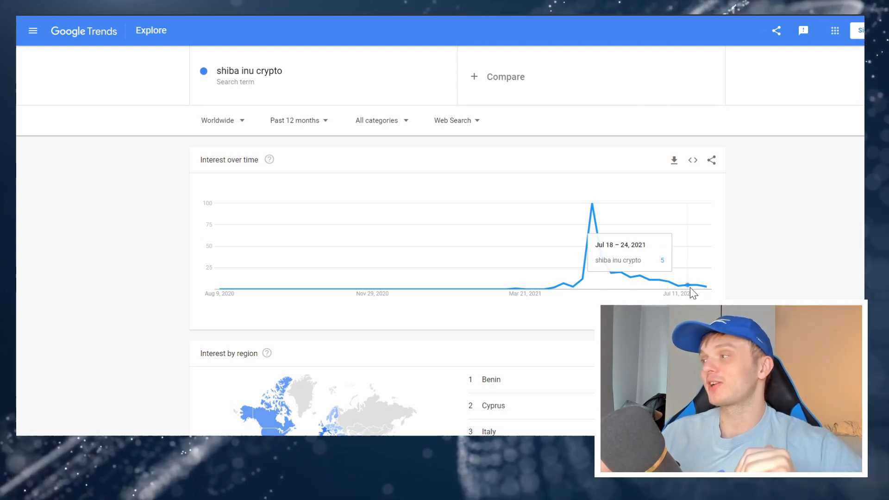
{"action": "mouse_move", "coordinate": [169, 236]}
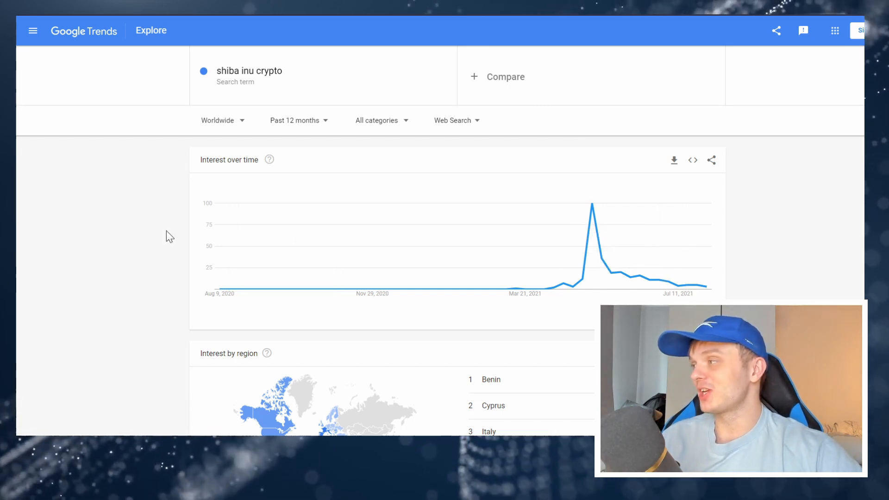
{"action": "mouse_move", "coordinate": [134, 209]}
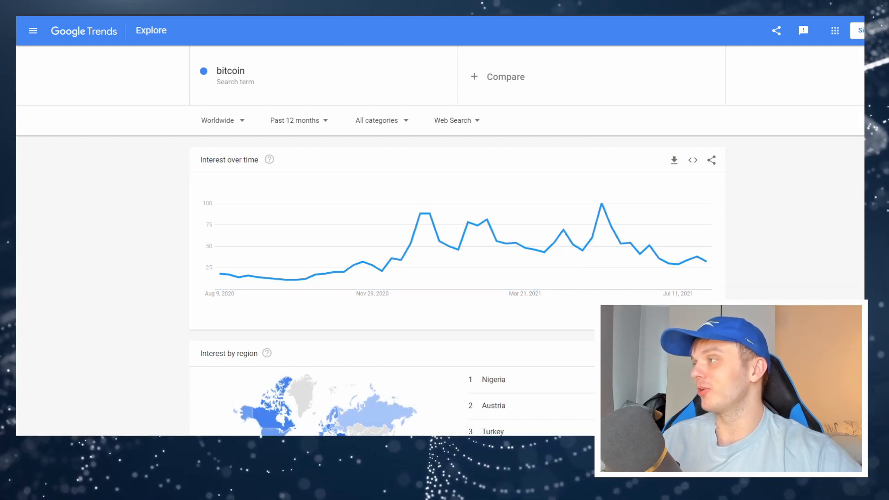
{"action": "type", "text": "shiba inu crypto"}
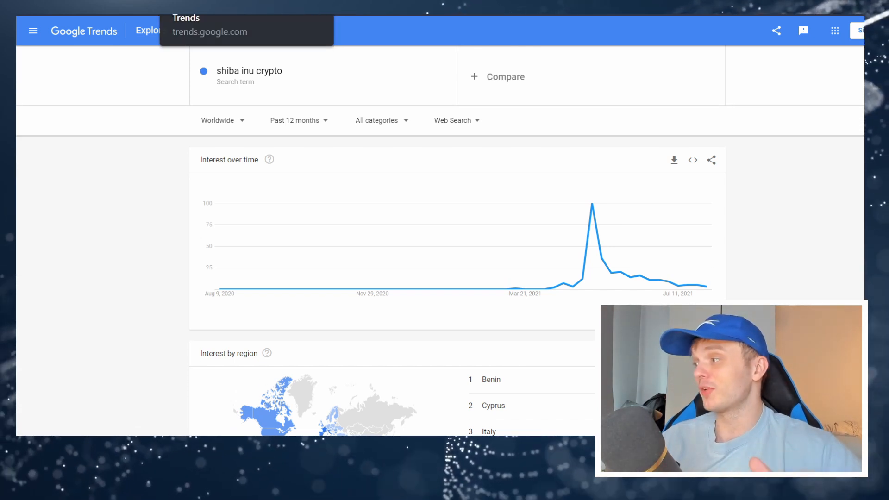
{"action": "mouse_move", "coordinate": [434, 265]}
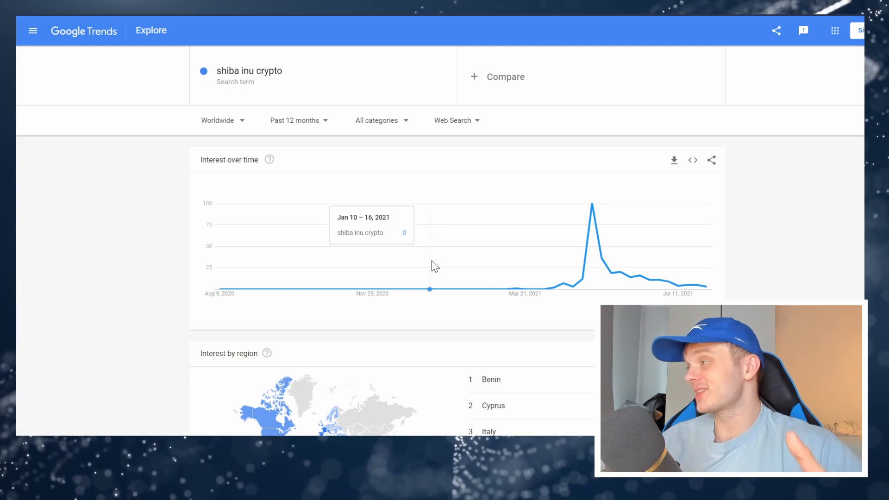
{"action": "mouse_move", "coordinate": [414, 256]}
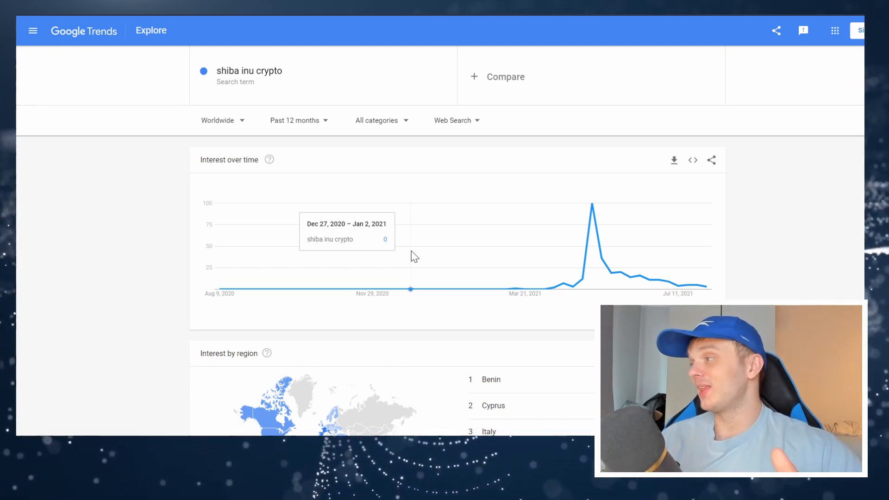
{"action": "mouse_move", "coordinate": [407, 256]}
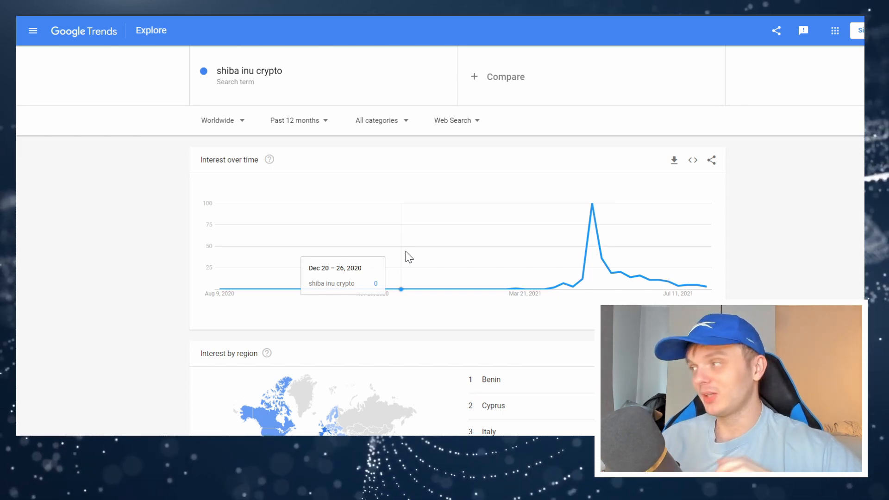
{"action": "mouse_move", "coordinate": [437, 234]}
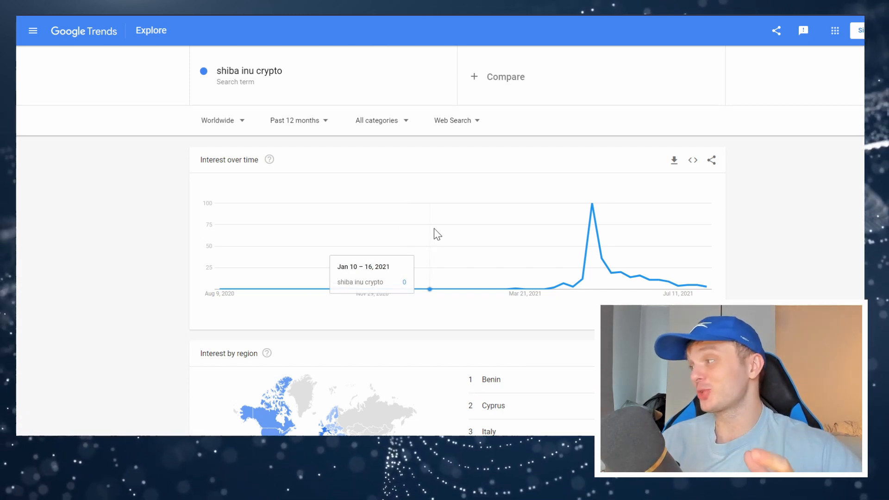
{"action": "mouse_move", "coordinate": [440, 220]}
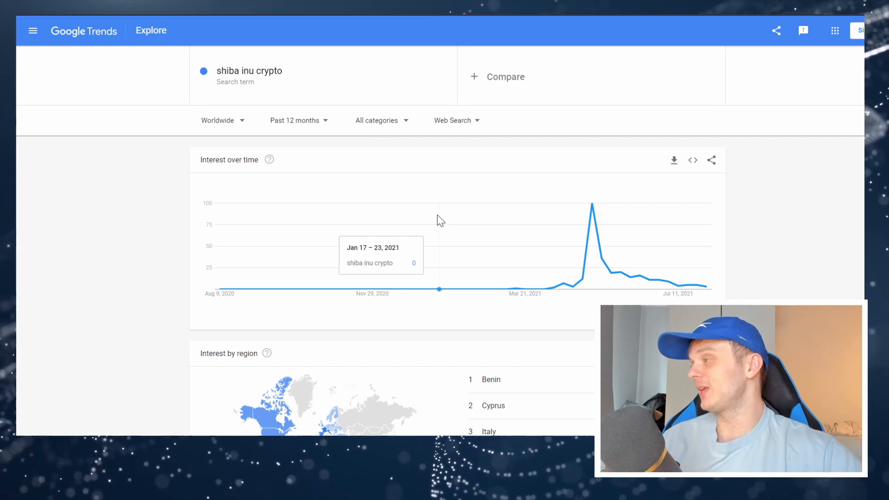
{"action": "mouse_move", "coordinate": [88, 136]}
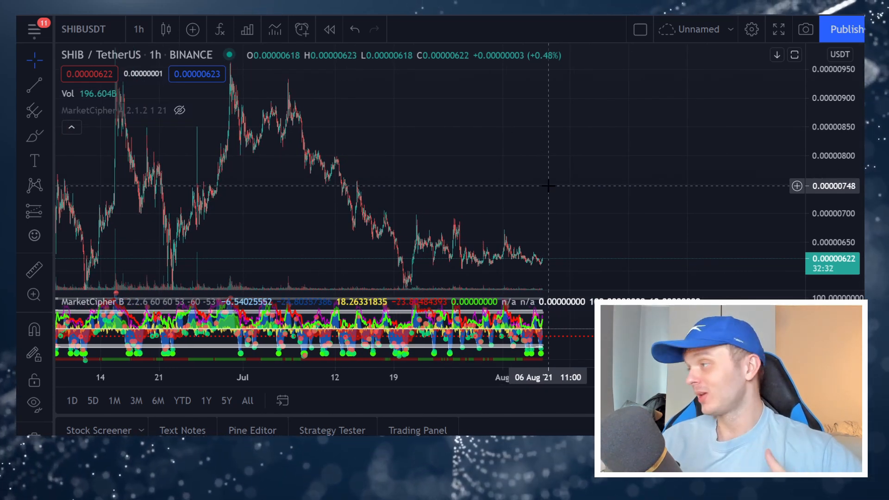
{"action": "mouse_move", "coordinate": [634, 196]}
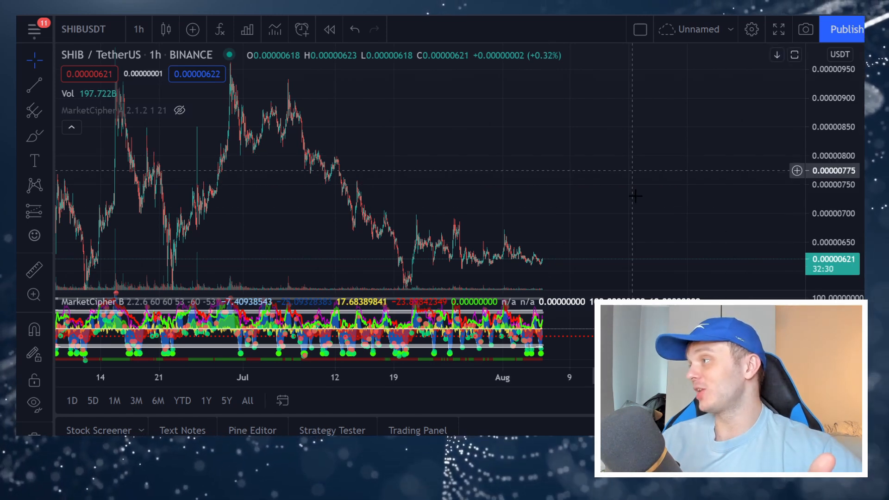
{"action": "mouse_move", "coordinate": [553, 129]}
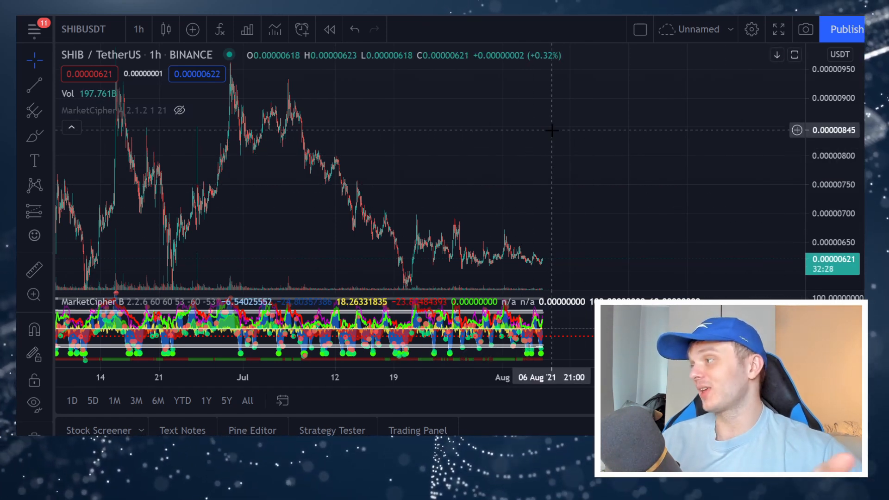
{"action": "mouse_move", "coordinate": [574, 122]}
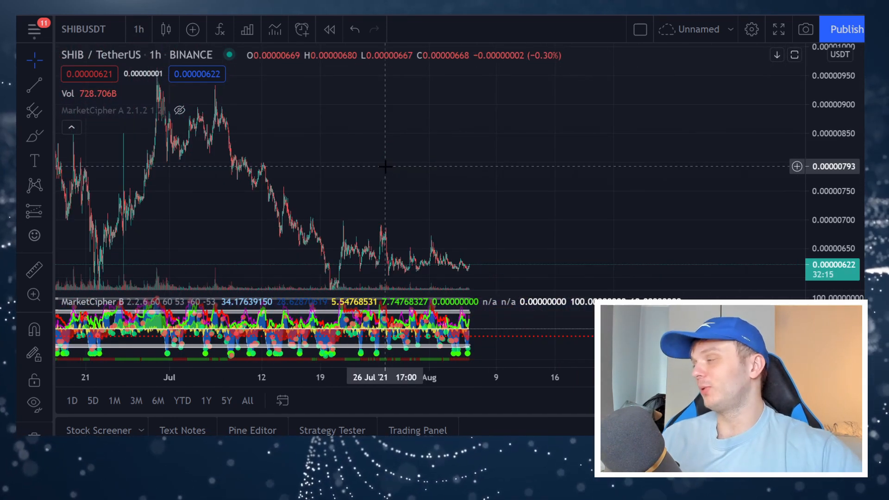
{"action": "mouse_move", "coordinate": [404, 201]}
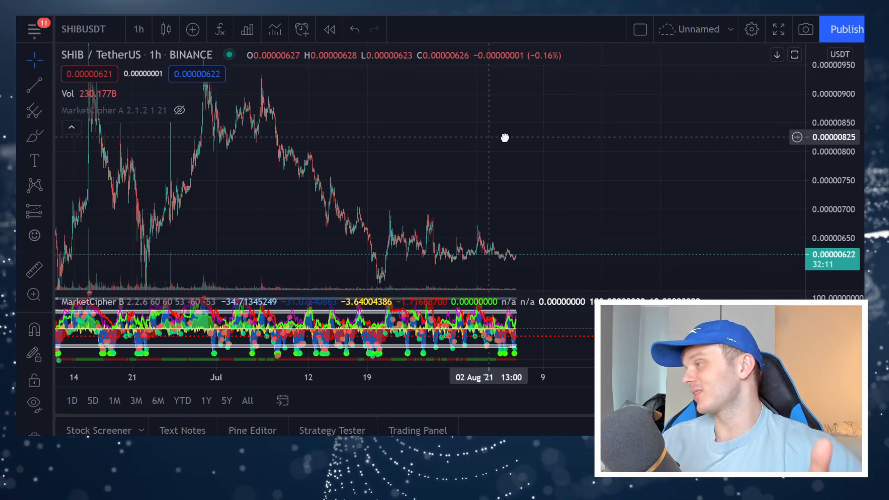
- Pan the SHIB/USDT 1h chart back to June through early August 2021
{"action": "left_click_drag", "start_coordinate": [505, 137], "coordinate": [635, 146]}
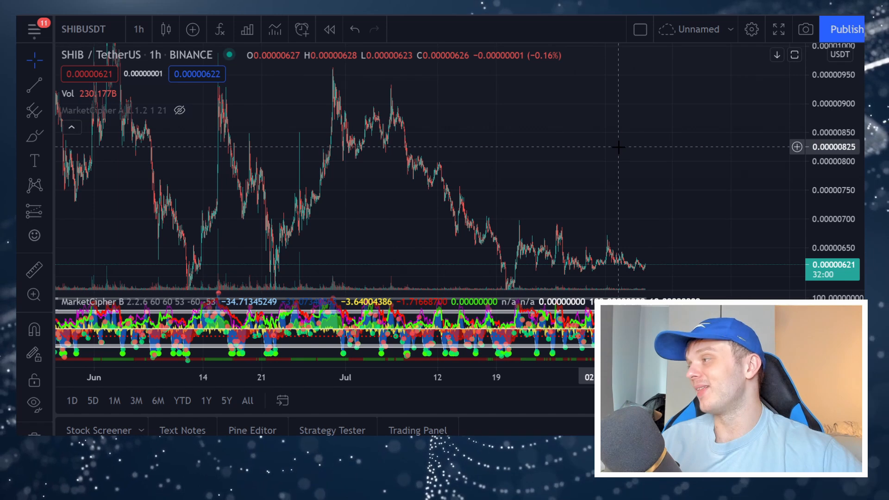
{"action": "mouse_move", "coordinate": [426, 120]}
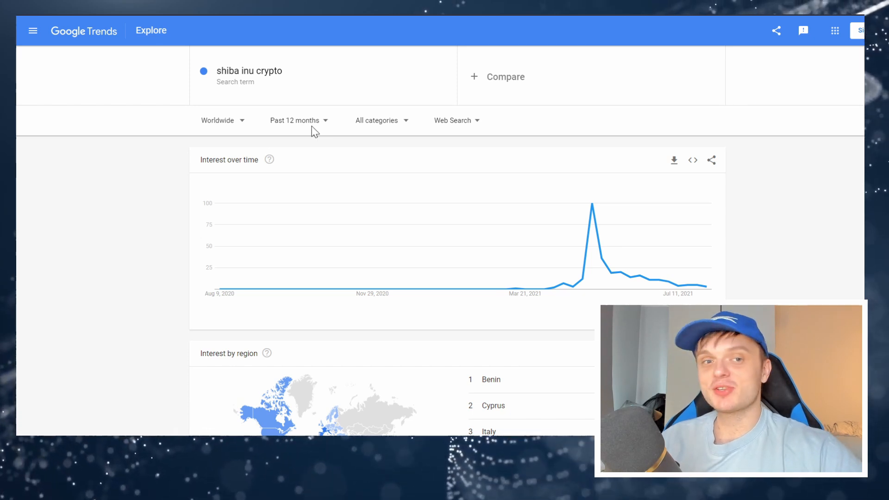
- Replace the Google Trends search term with 'dogecoin' and run the search
{"action": "left_click", "coordinate": [250, 71]}
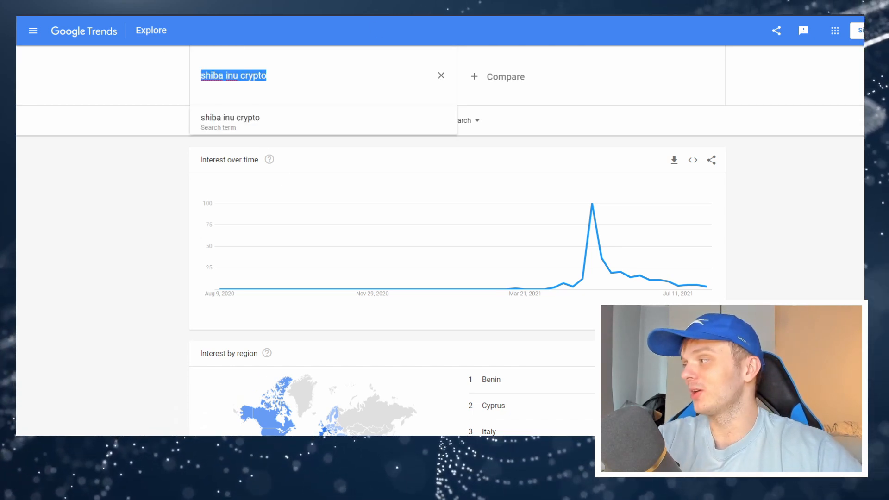
{"action": "type", "text": "dogecoin"}
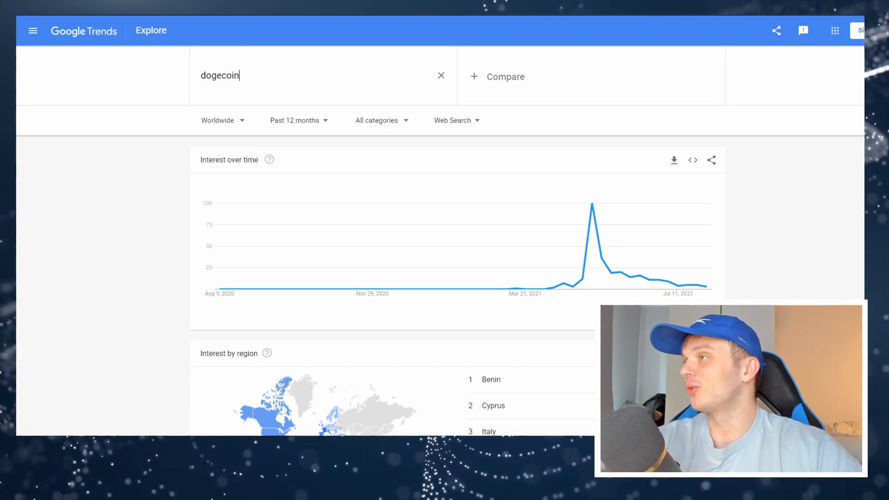
{"action": "key", "text": "Enter"}
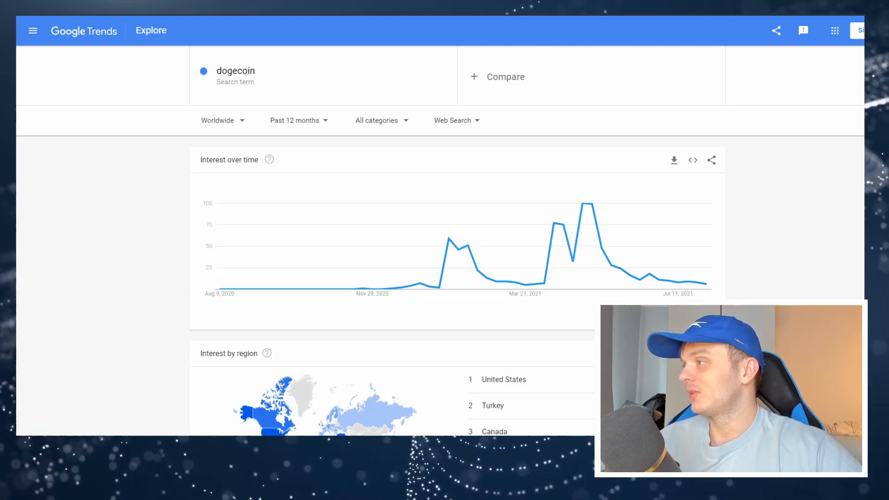
{"action": "mouse_move", "coordinate": [578, 246]}
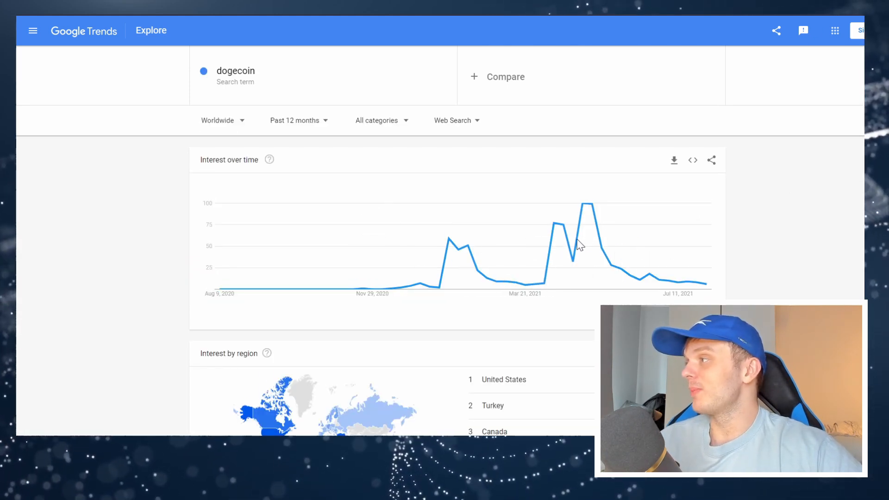
{"action": "mouse_move", "coordinate": [594, 237]}
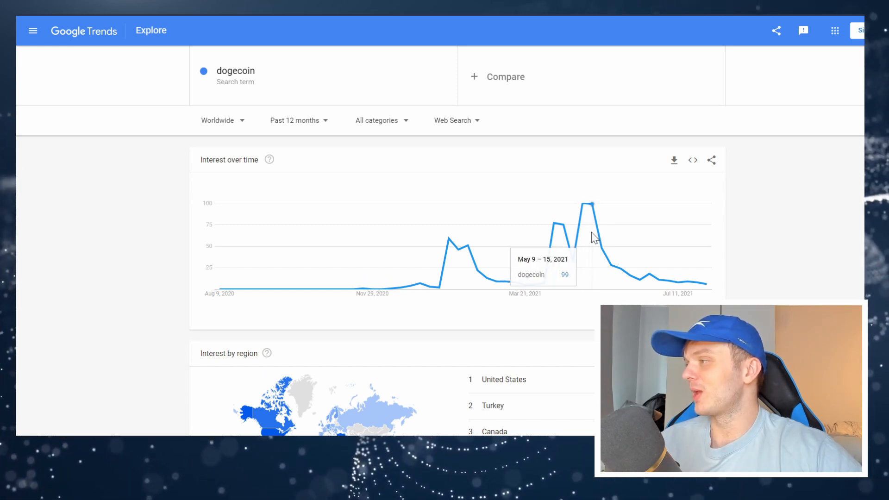
{"action": "mouse_move", "coordinate": [708, 285]}
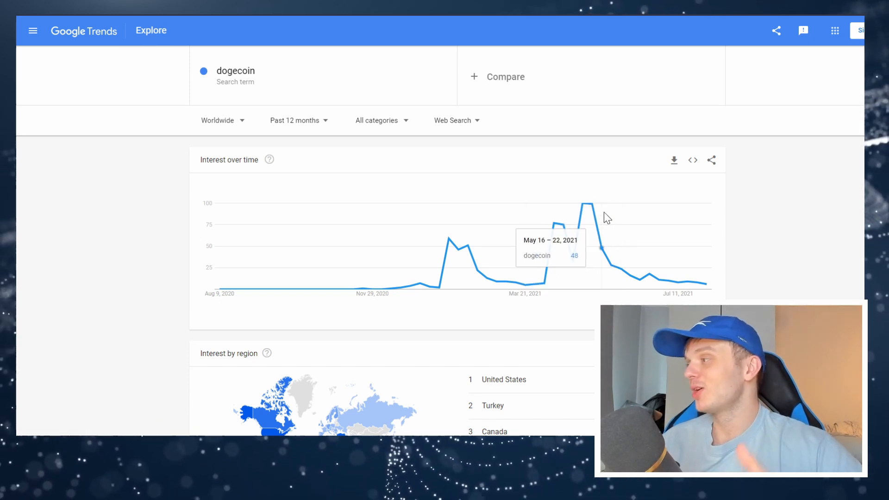
{"action": "mouse_move", "coordinate": [587, 200]}
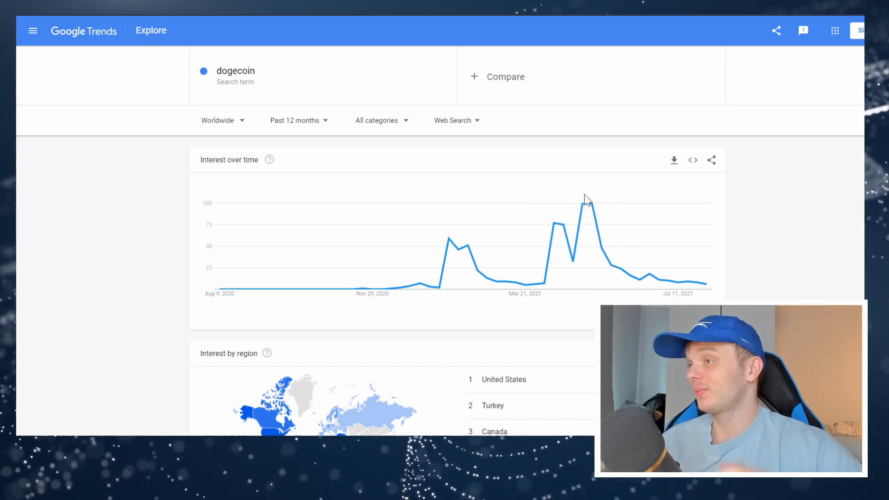
{"action": "mouse_move", "coordinate": [567, 200]}
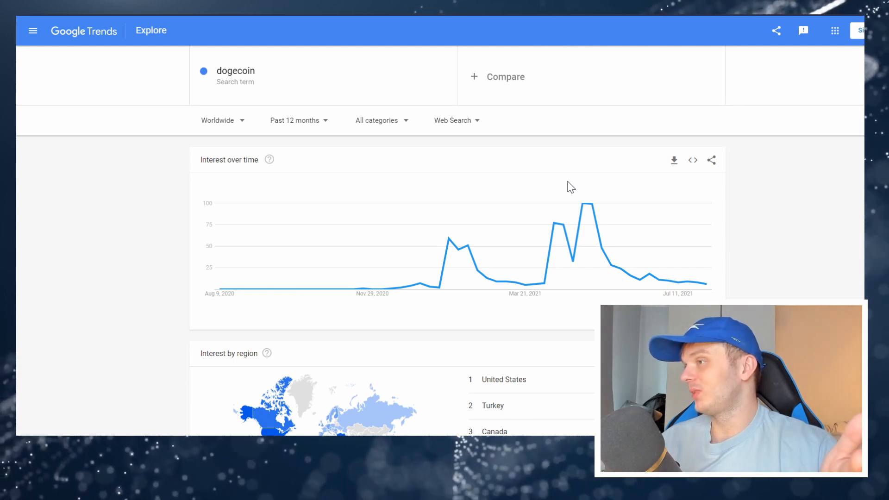
{"action": "mouse_move", "coordinate": [567, 149]}
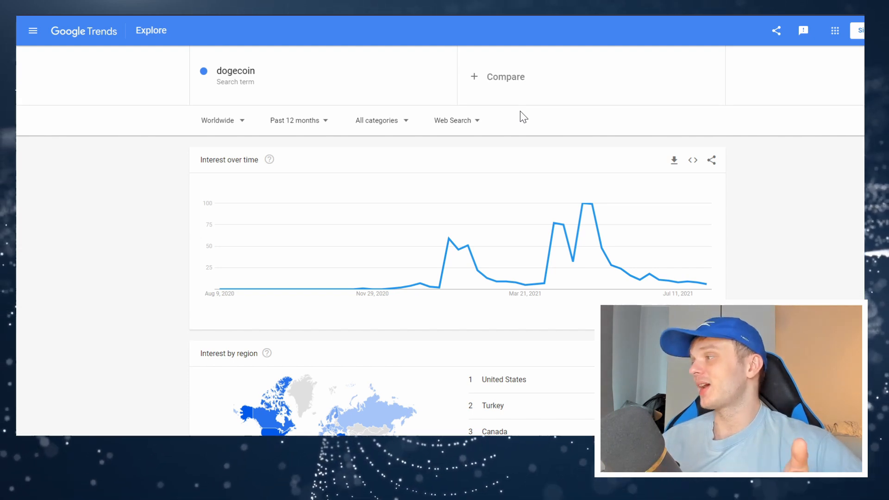
{"action": "mouse_move", "coordinate": [221, 313]}
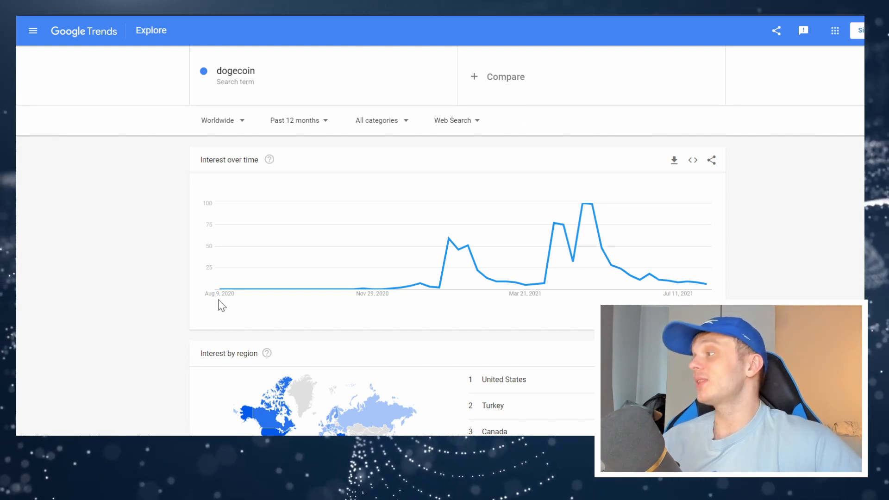
{"action": "mouse_move", "coordinate": [573, 231]}
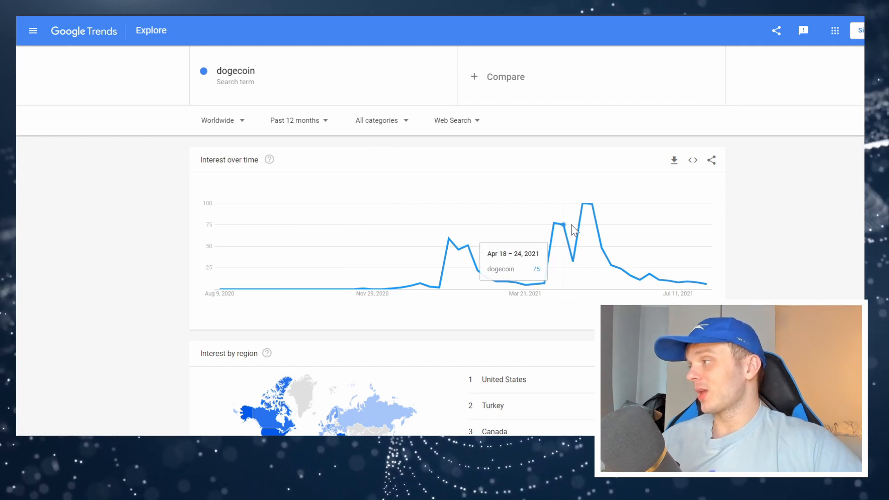
{"action": "mouse_move", "coordinate": [674, 293]}
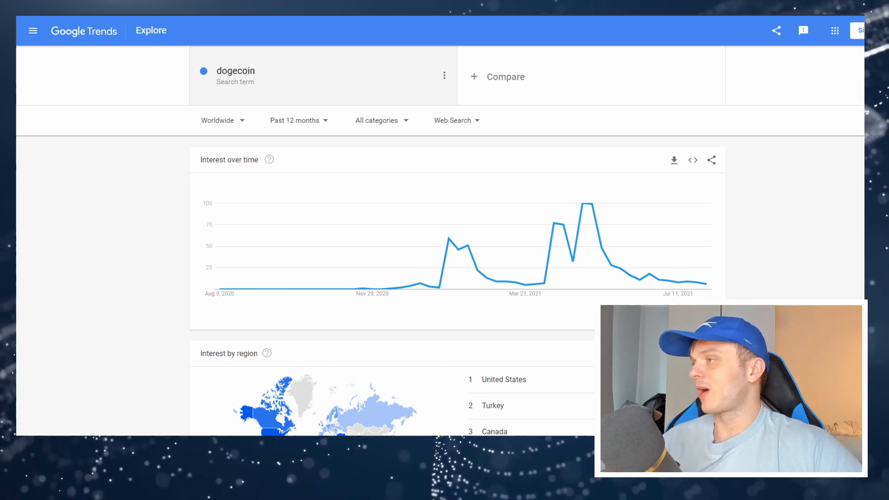
- Enter 'safemoon' as the Google Trends search term
{"action": "type", "text": "safem"}
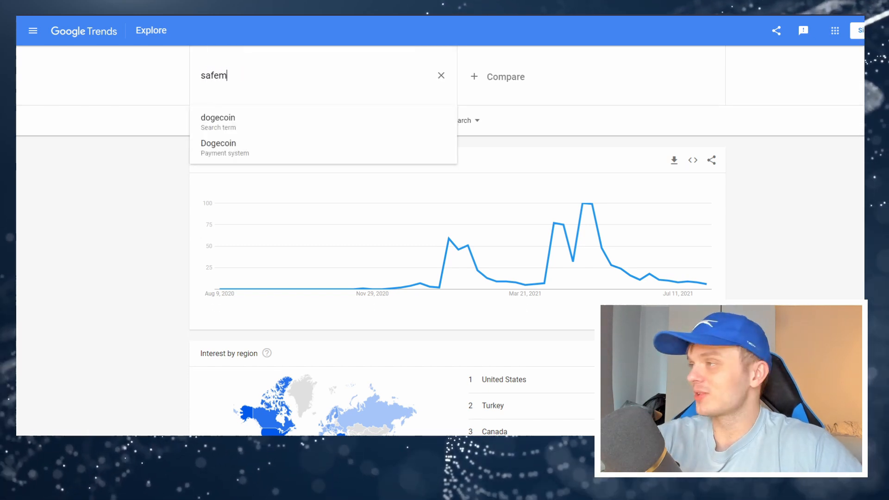
{"action": "type", "text": "safemoon"}
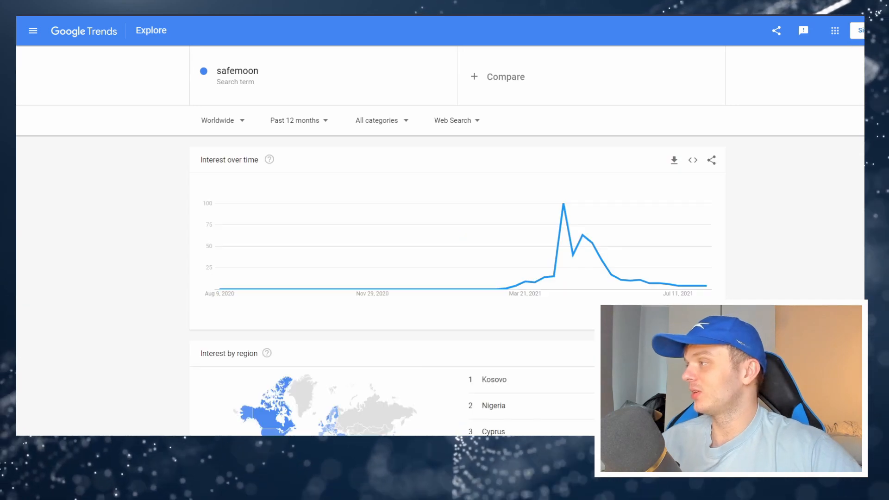
{"action": "mouse_move", "coordinate": [728, 271]}
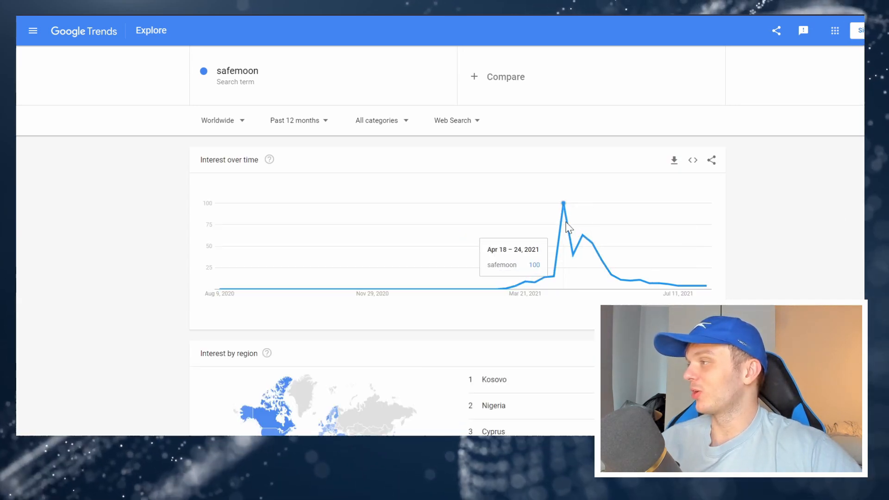
{"action": "mouse_move", "coordinate": [563, 210]}
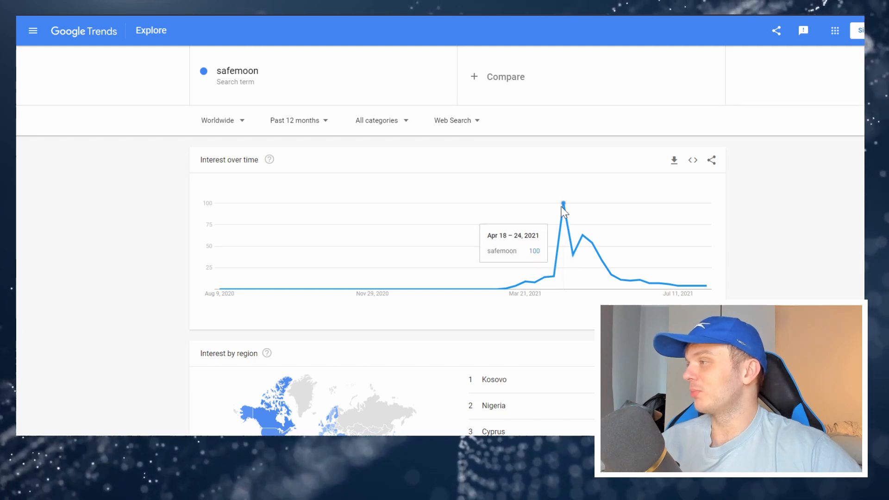
{"action": "mouse_move", "coordinate": [629, 201]}
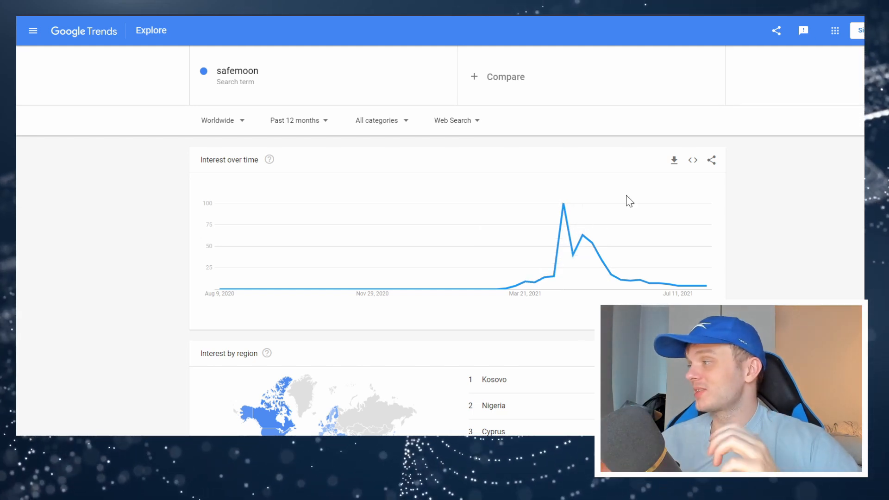